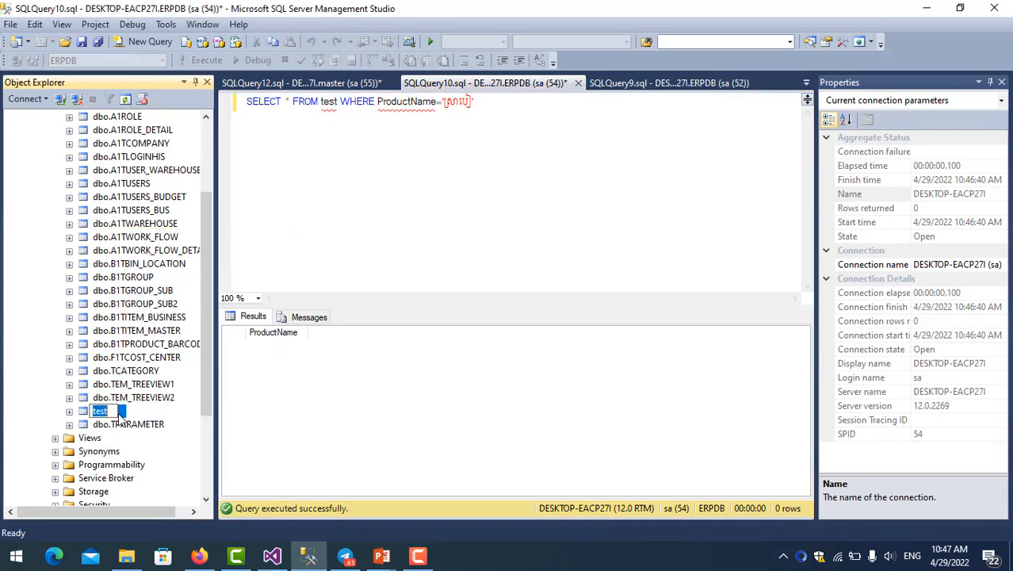
Step: View the test table's top 1000 rows with three Khmer product names, then return to SQLQuery10
right_click(101, 410)
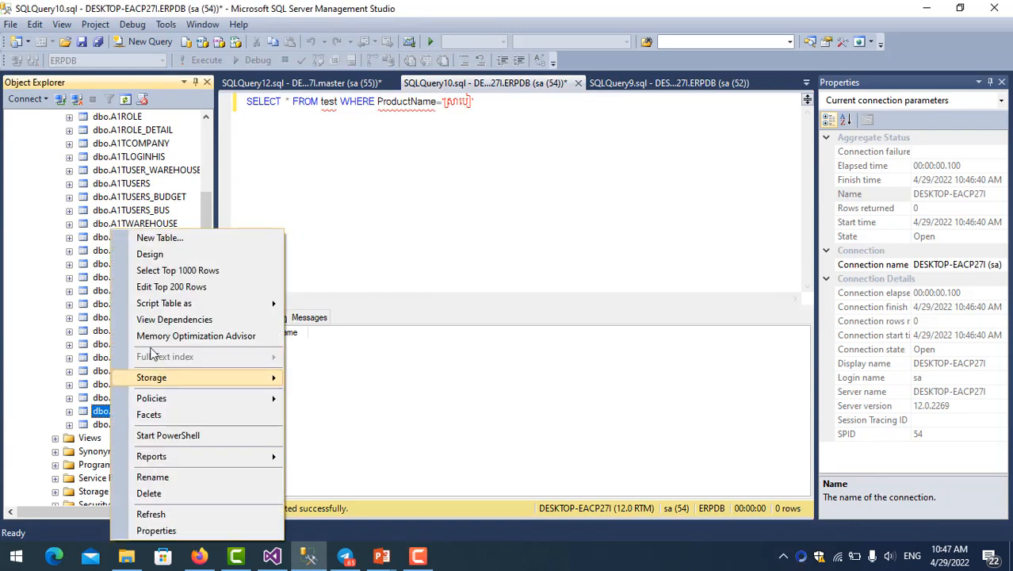
click(178, 270)
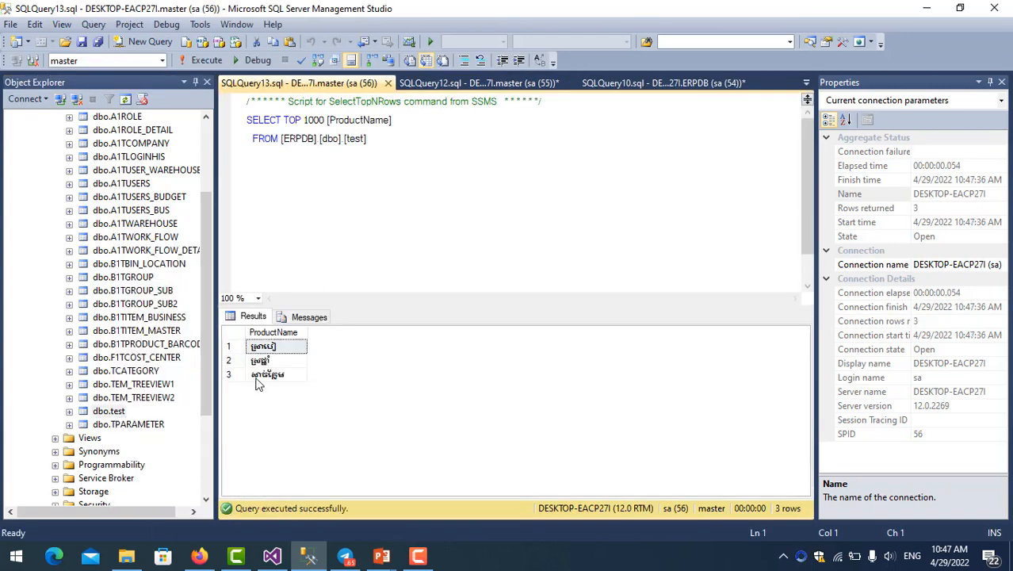
click(268, 375)
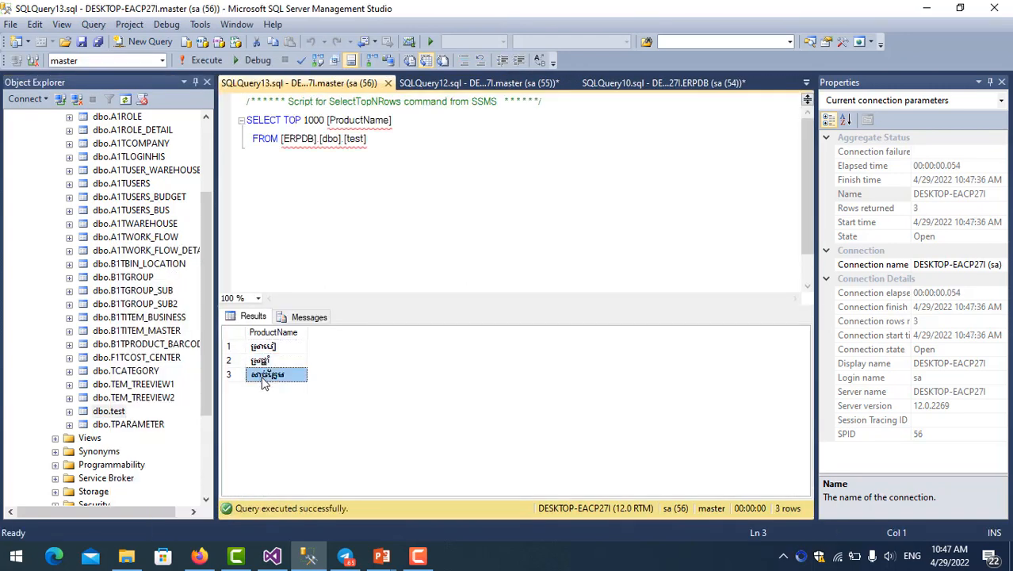
click(263, 345)
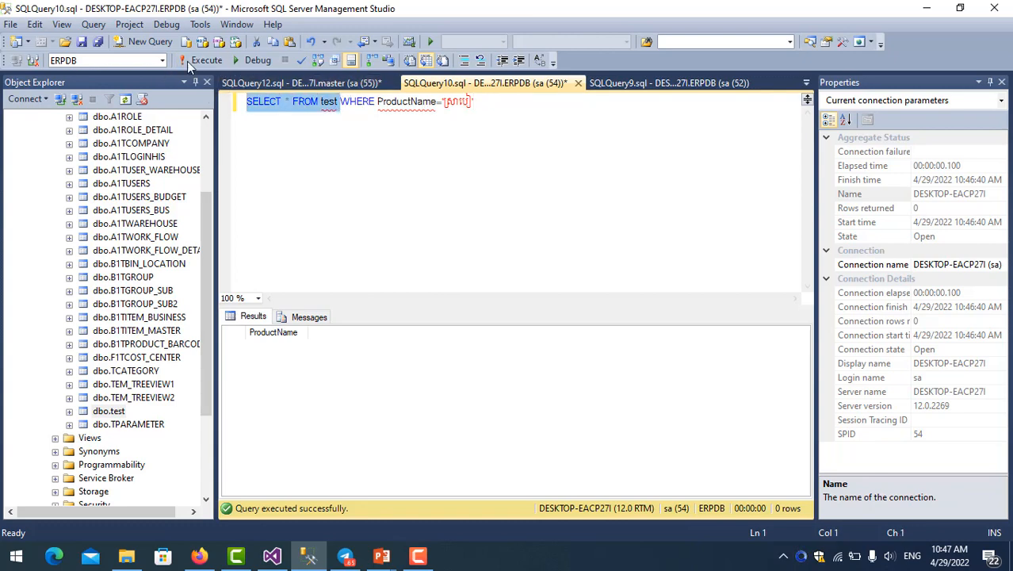
Step: Run SELECT * FROM test, showing three rows, then the full Khmer WHERE query, returning zero rows
click(187, 61)
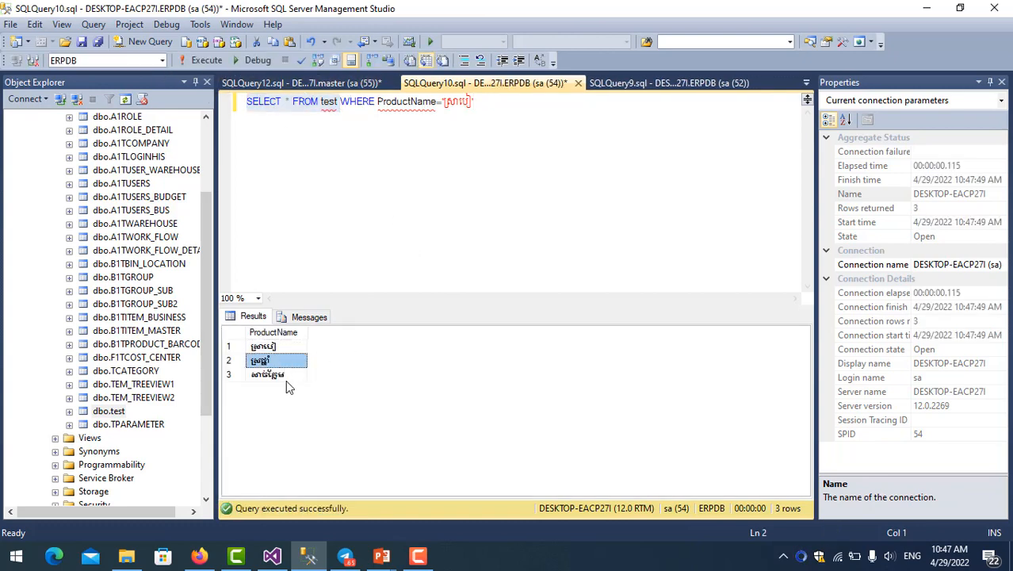
mouse_move(240, 353)
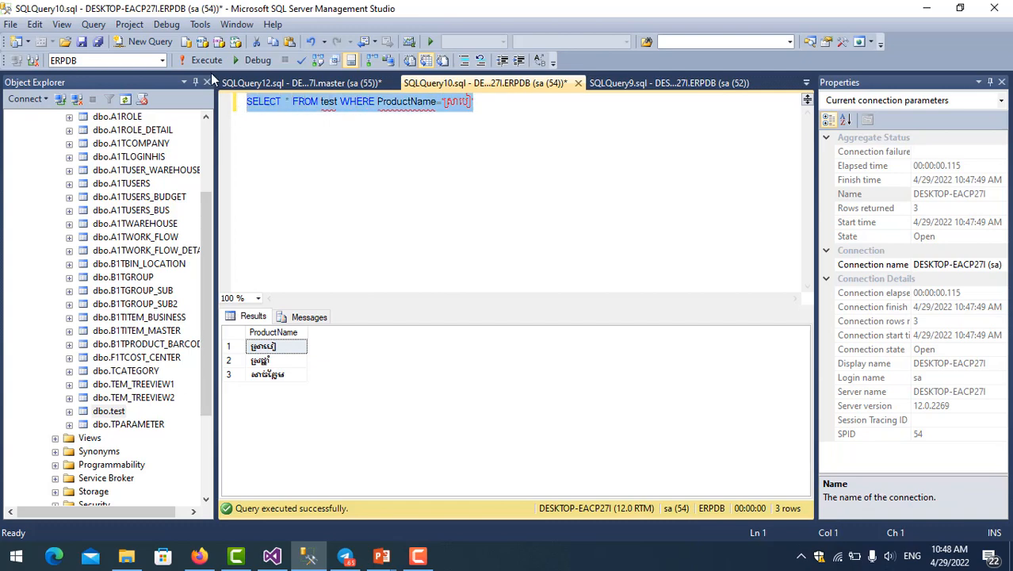
click(189, 62)
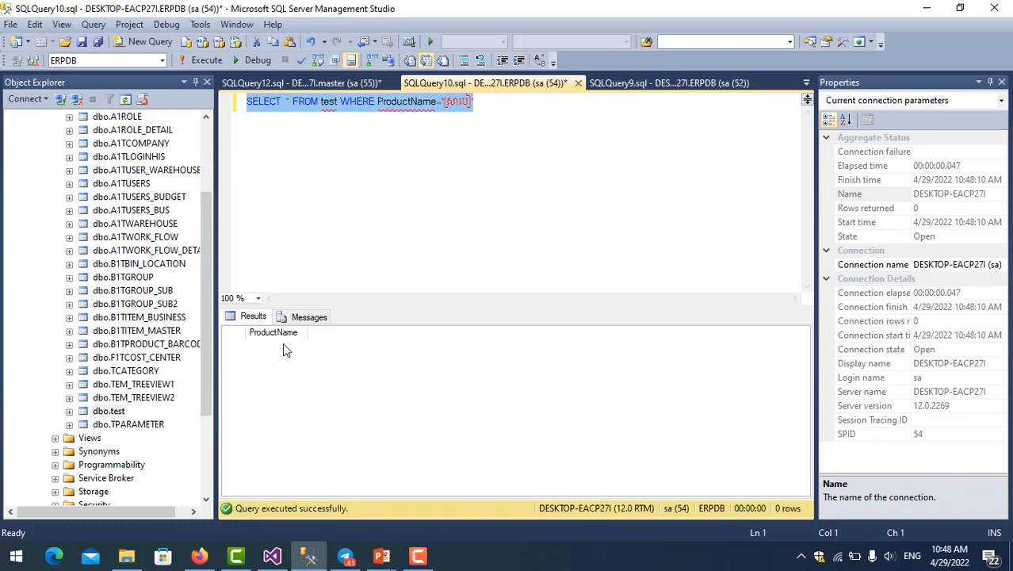
mouse_move(287, 341)
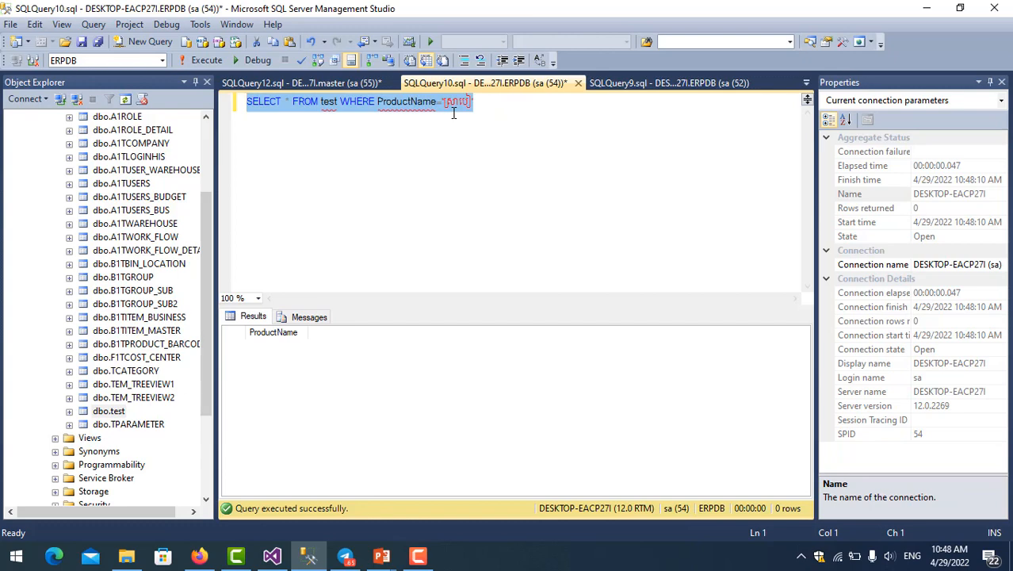
mouse_move(432, 116)
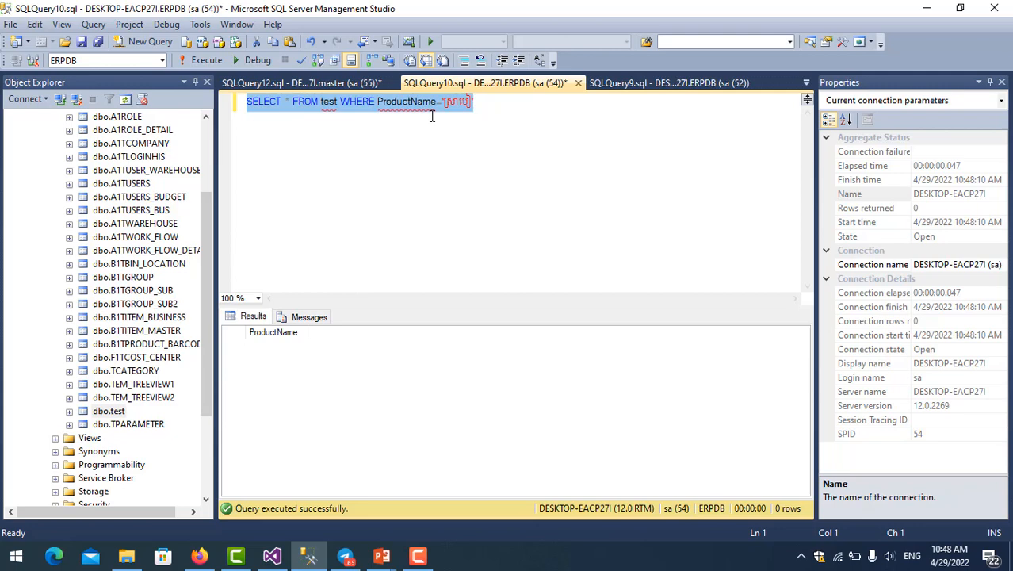
mouse_move(403, 119)
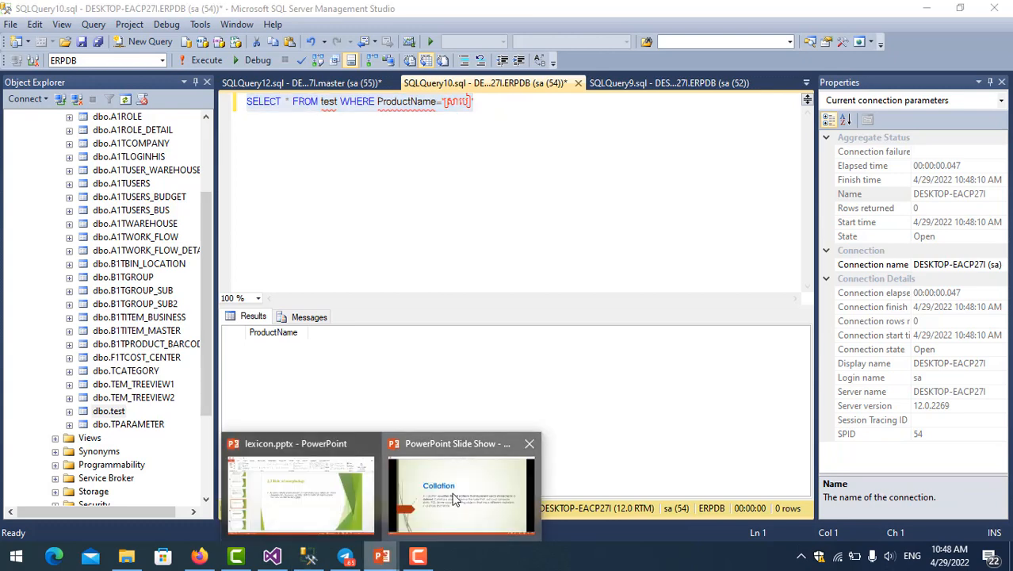
Step: Present the Collation slide, dismiss the driver update notification, and return to the query editor
click(458, 492)
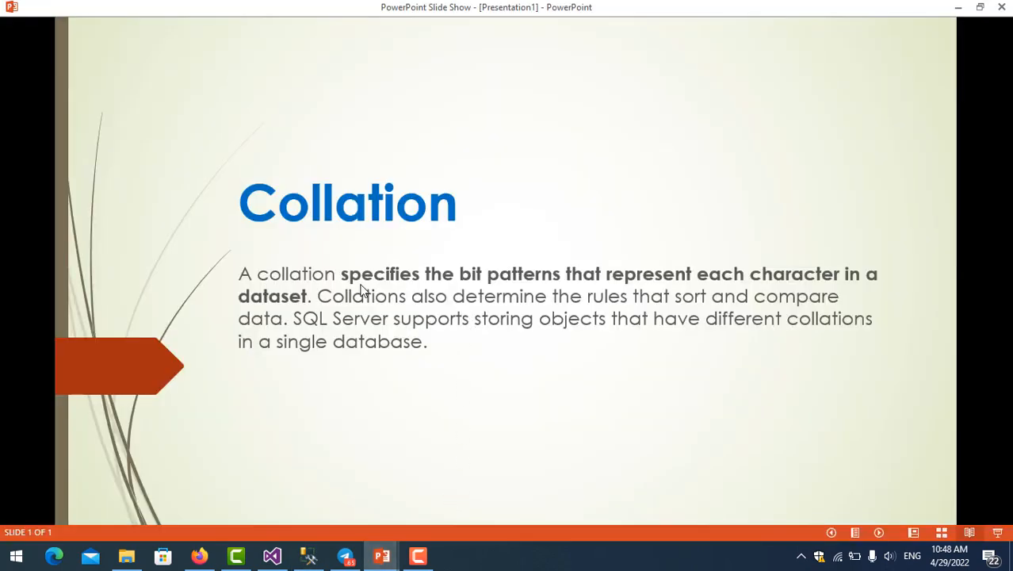
mouse_move(380, 289)
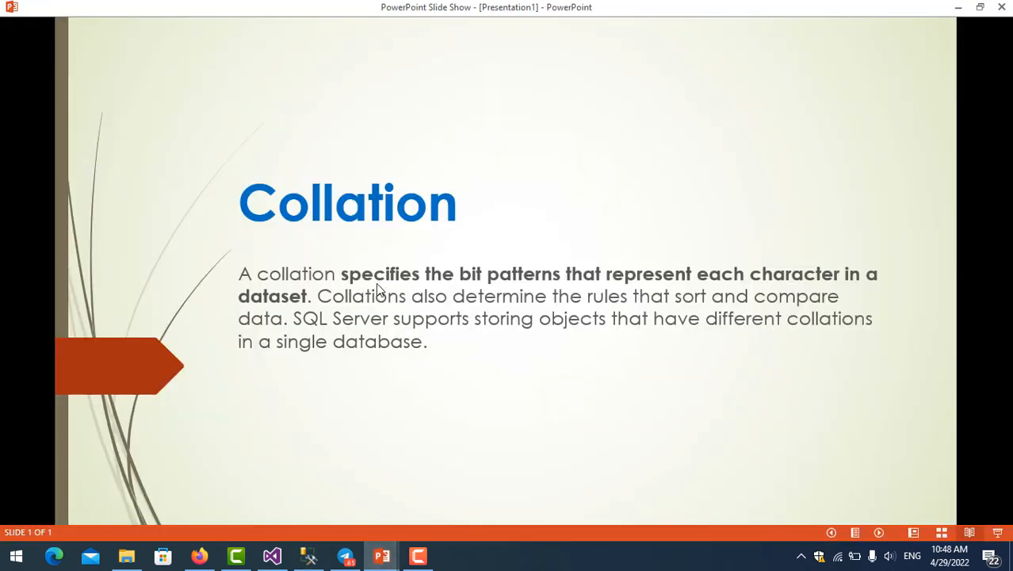
mouse_move(463, 284)
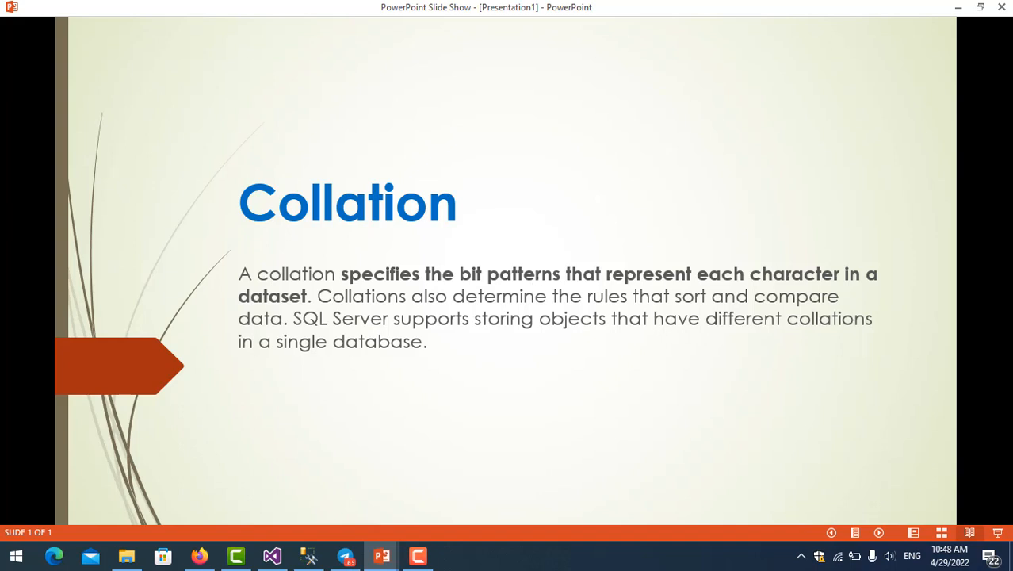
mouse_move(482, 306)
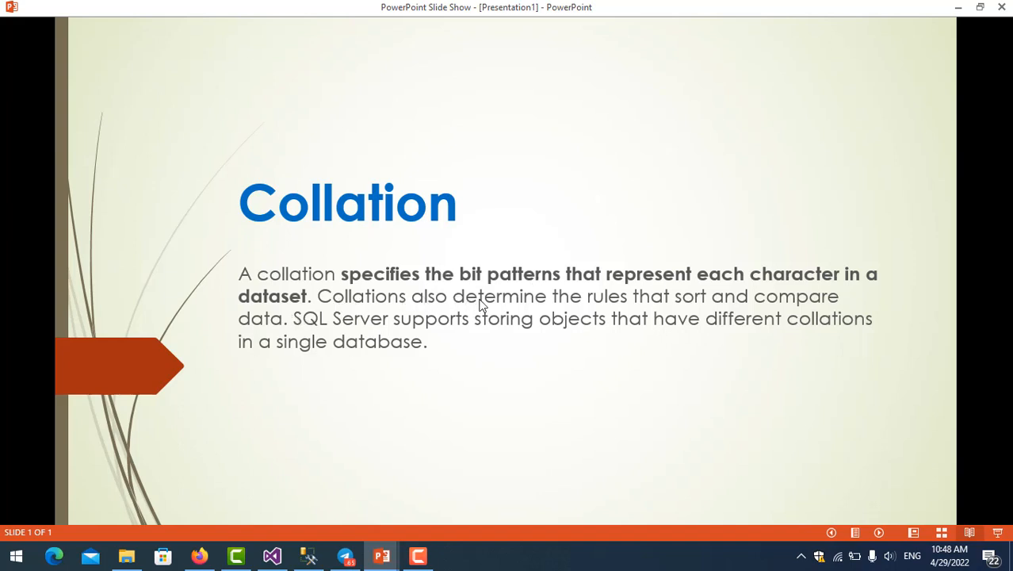
mouse_move(531, 309)
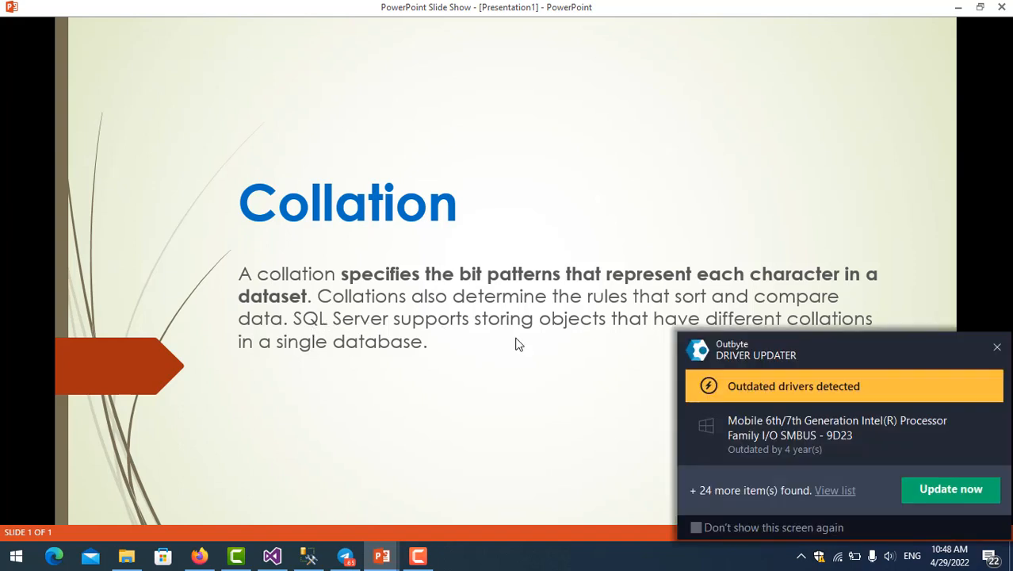
click(996, 345)
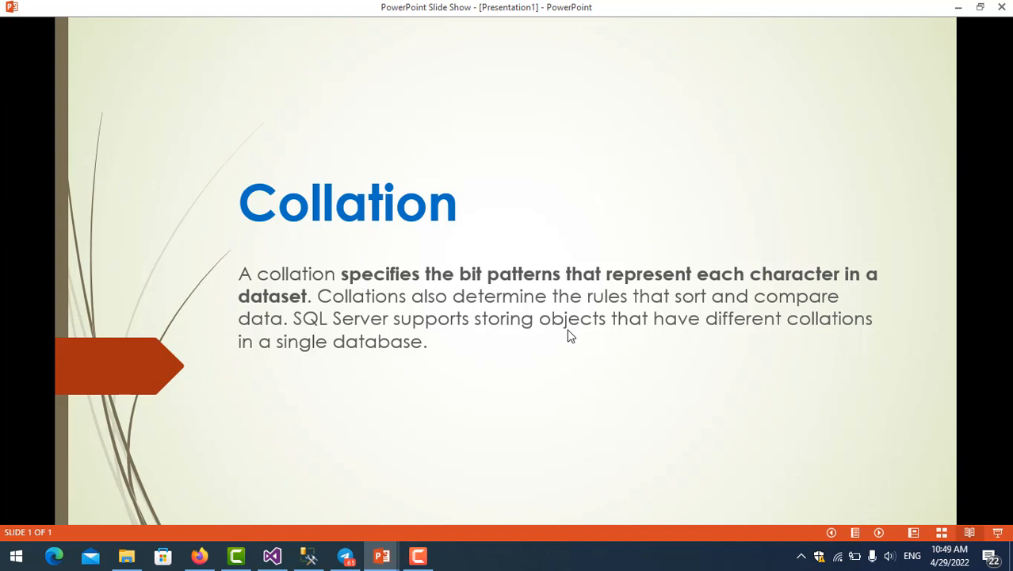
mouse_move(581, 341)
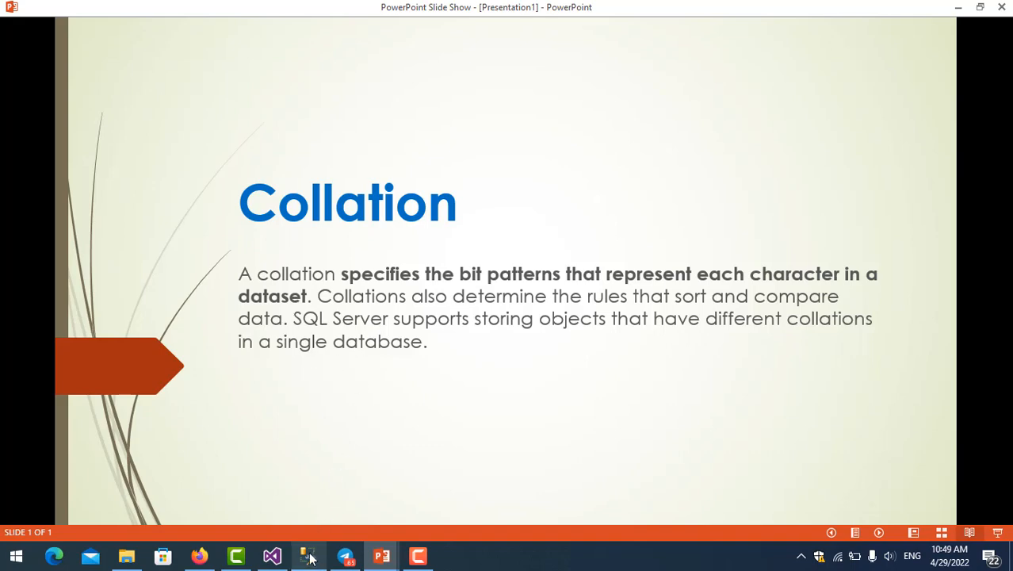
click(304, 554)
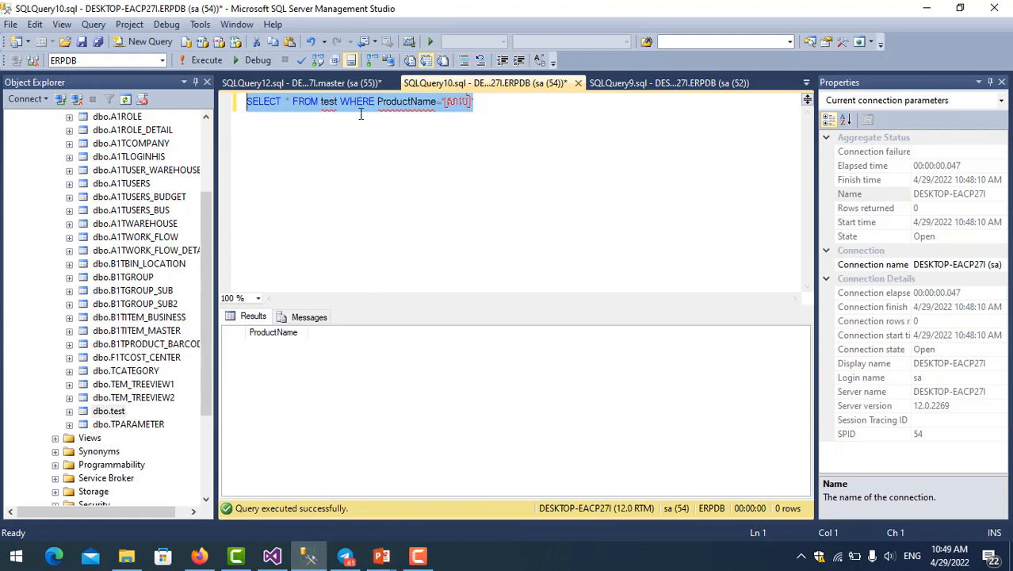
Step: Open dbo.test in Design view to show the ProductName nvarchar(50) column
right_click(109, 411)
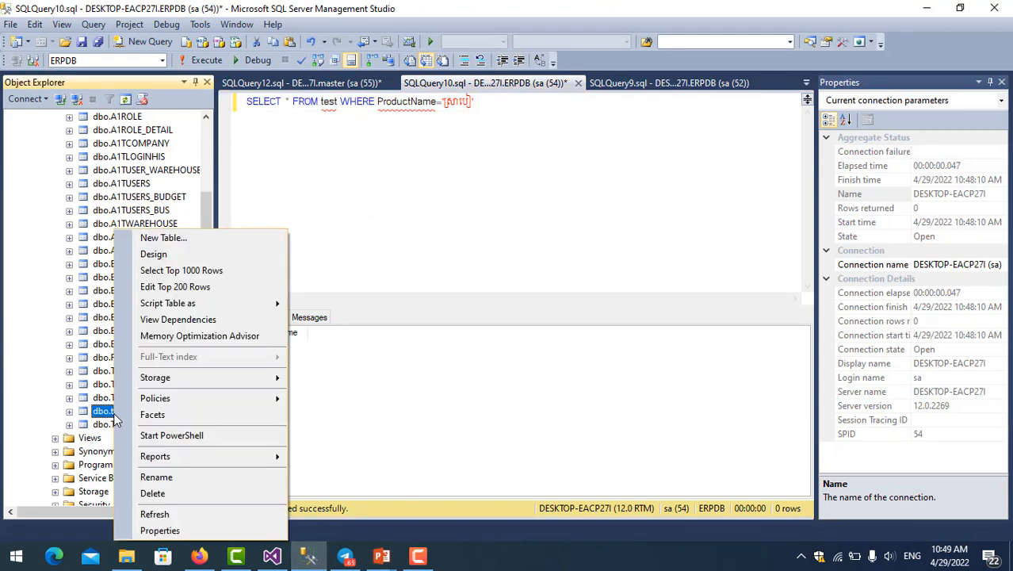
mouse_move(154, 254)
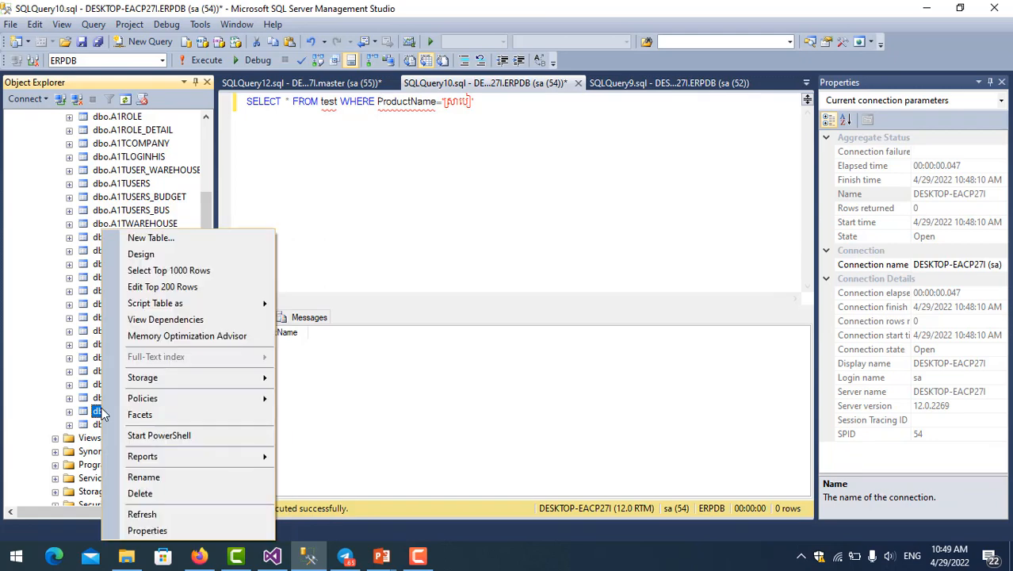
mouse_move(141, 254)
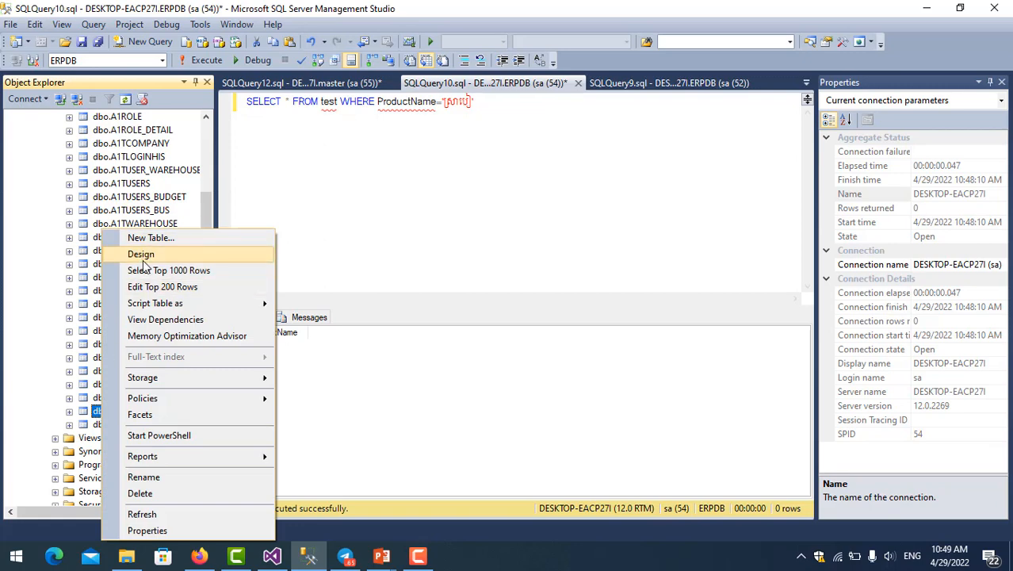
click(141, 253)
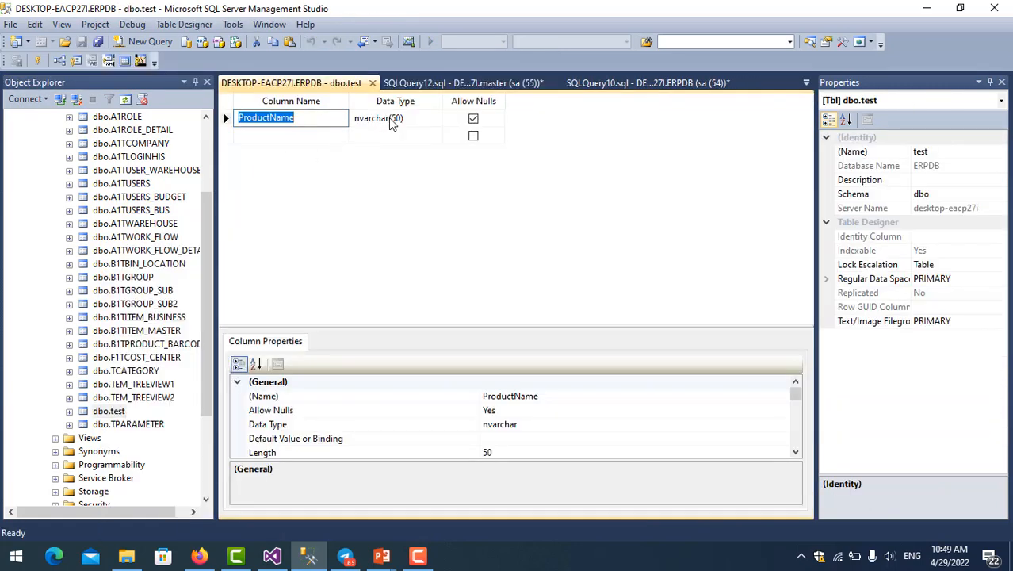
Step: Select ProductName and scroll its Column Properties to the default Collation setting
click(390, 117)
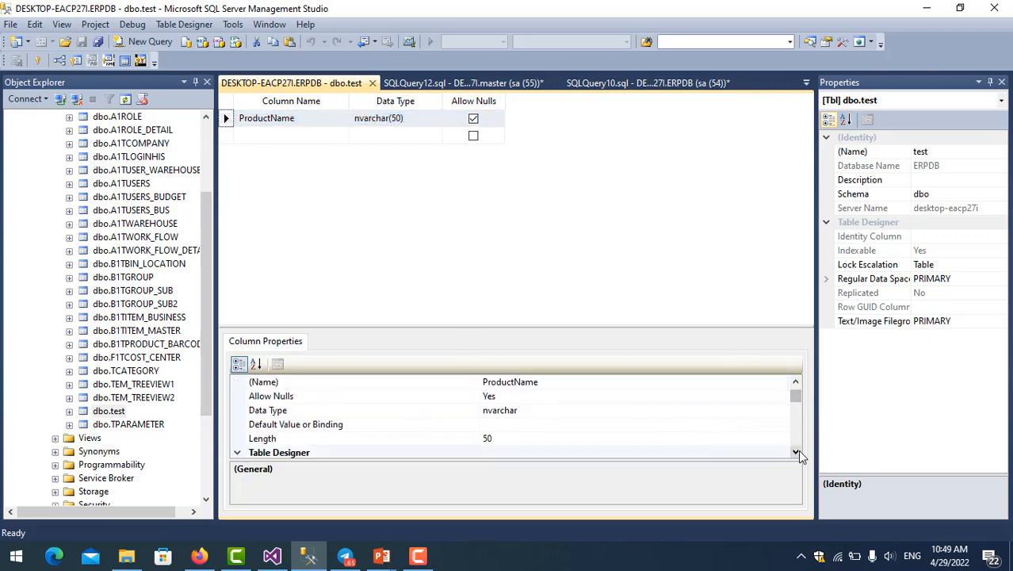
scroll(down, 3)
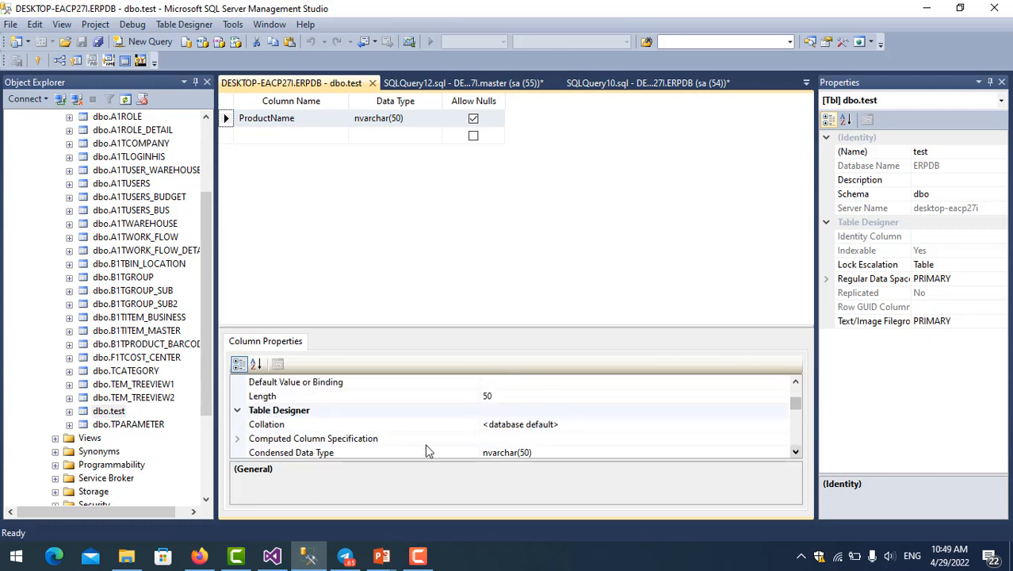
mouse_move(324, 430)
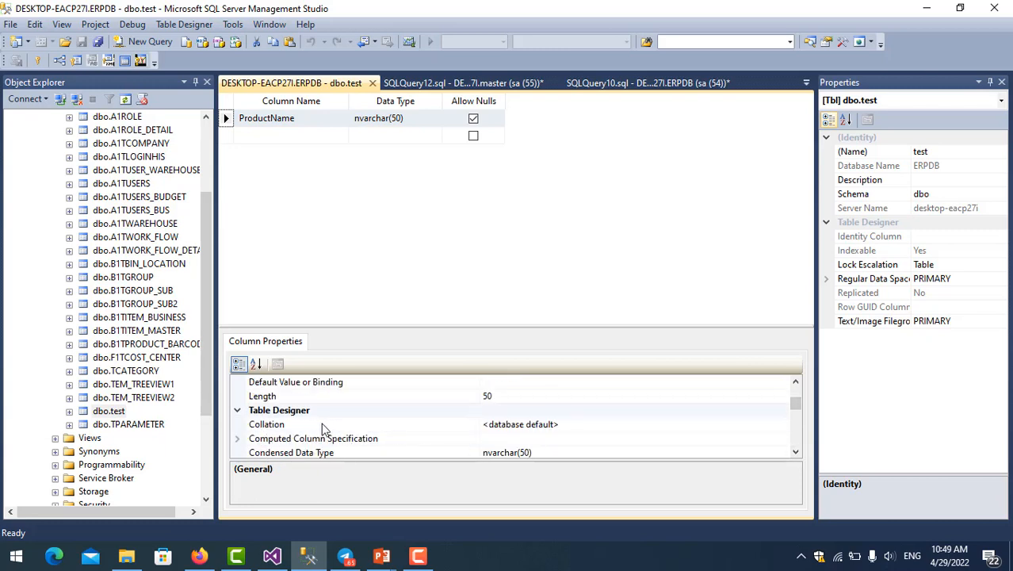
mouse_move(771, 429)
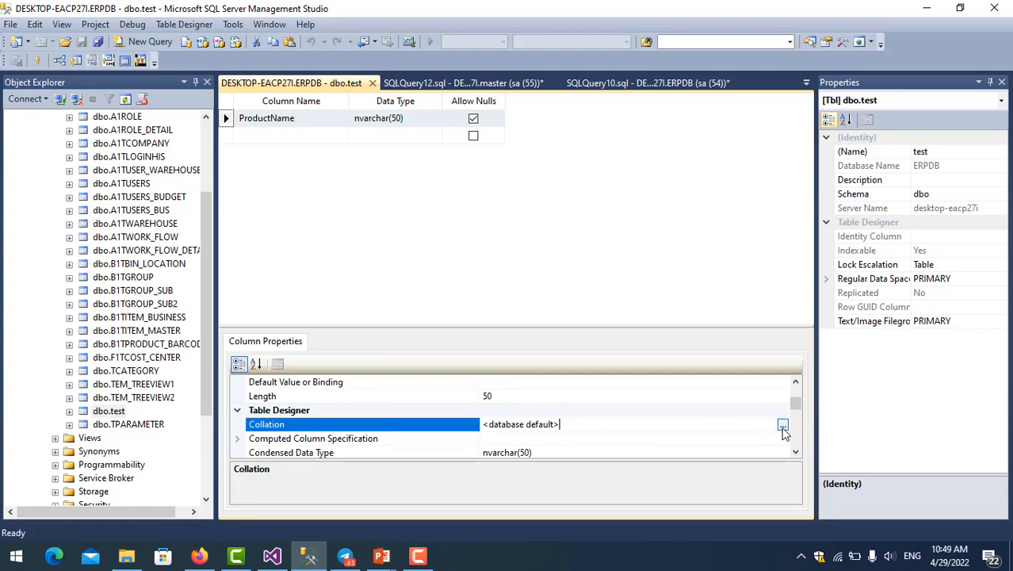
Step: Choose SQL_Latin1_General_CP850_BIN in the collation chooser and confirm
click(782, 424)
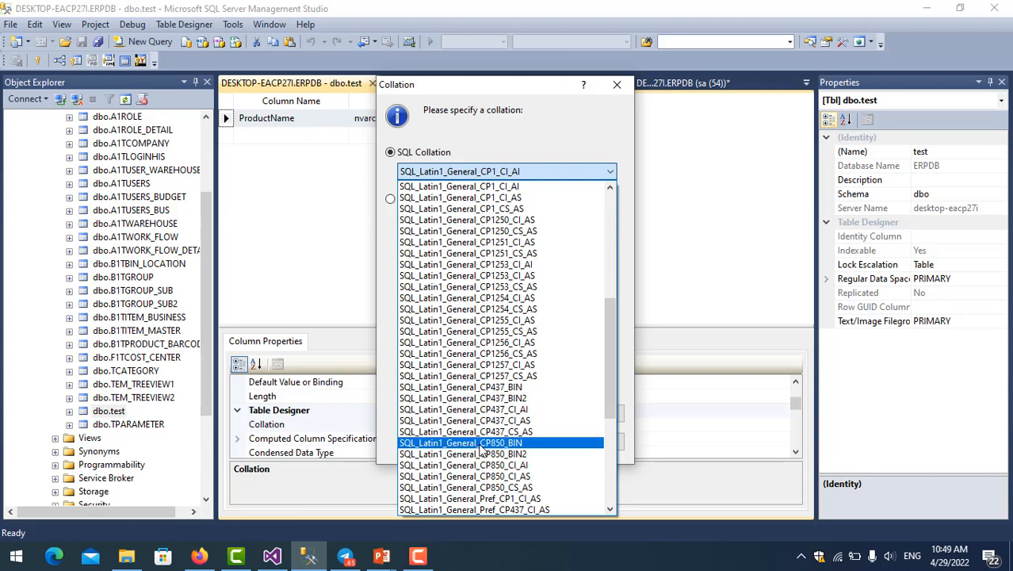
mouse_move(501, 453)
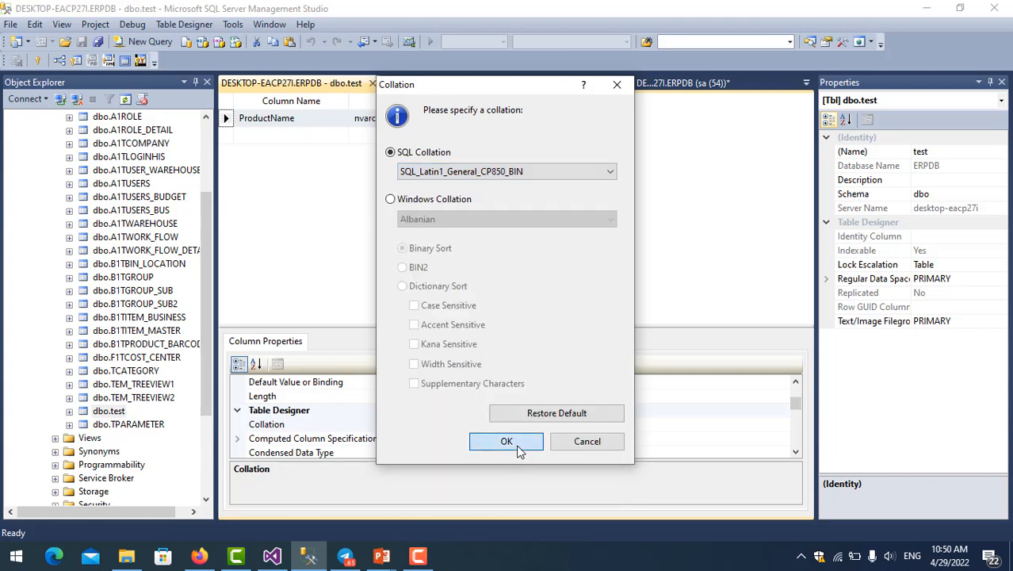
click(506, 441)
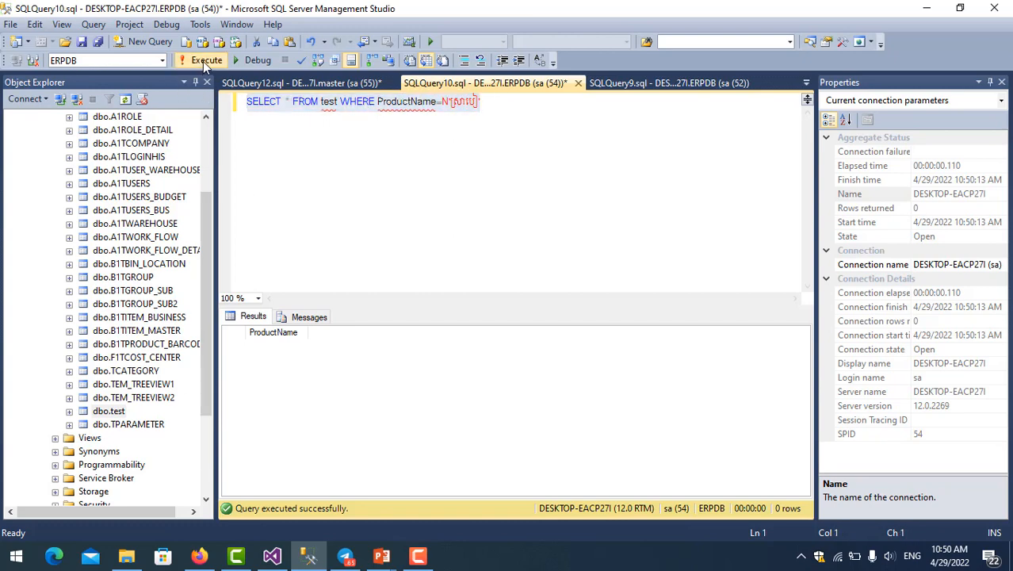
Step: Execute the N-prefixed Khmer WHERE query, now returning one matching row
click(188, 62)
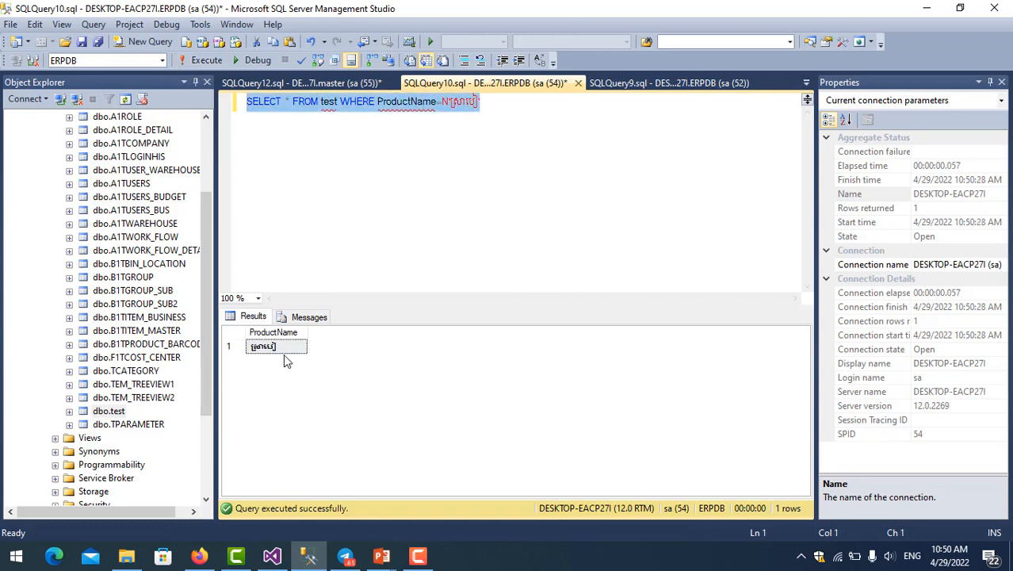
mouse_move(371, 215)
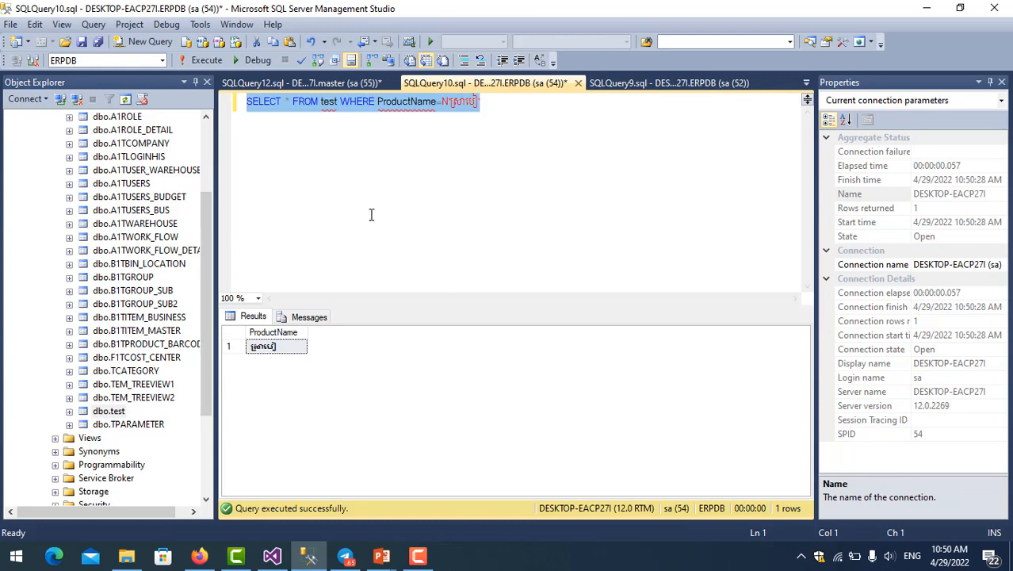
mouse_move(478, 140)
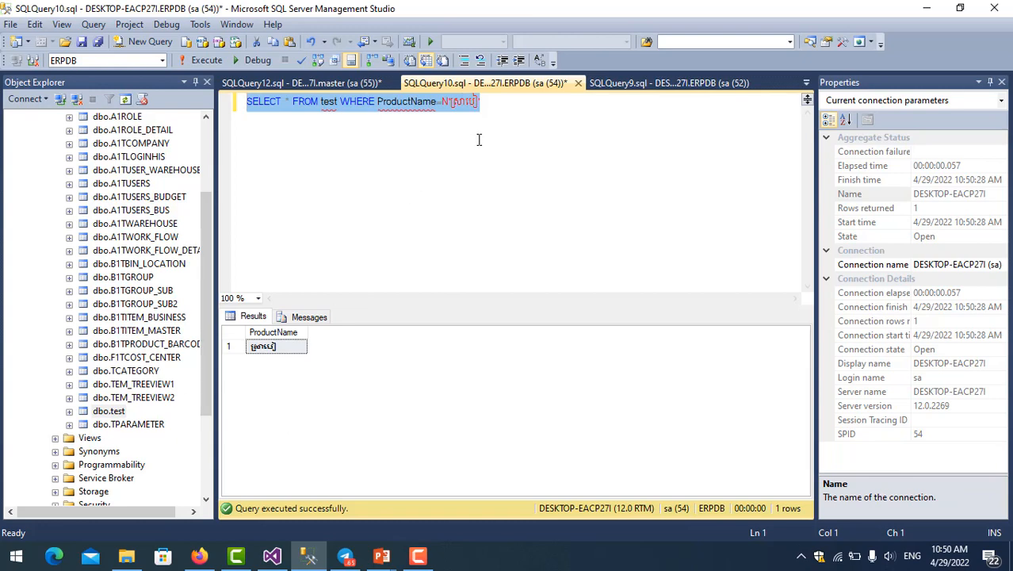